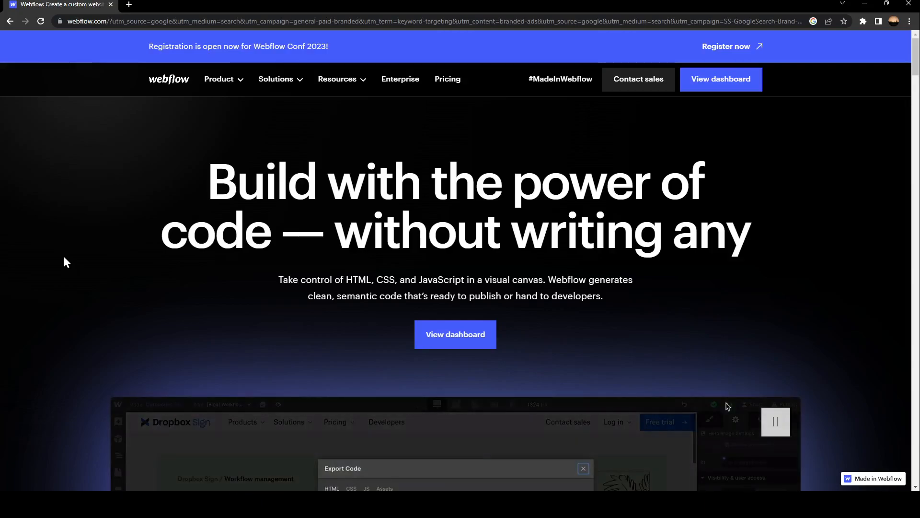
mouse_move(539, 479)
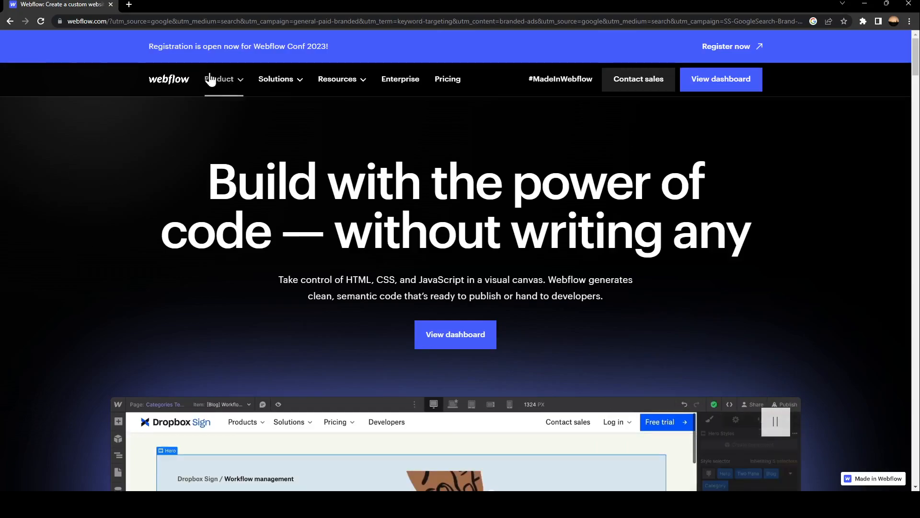
mouse_move(342, 79)
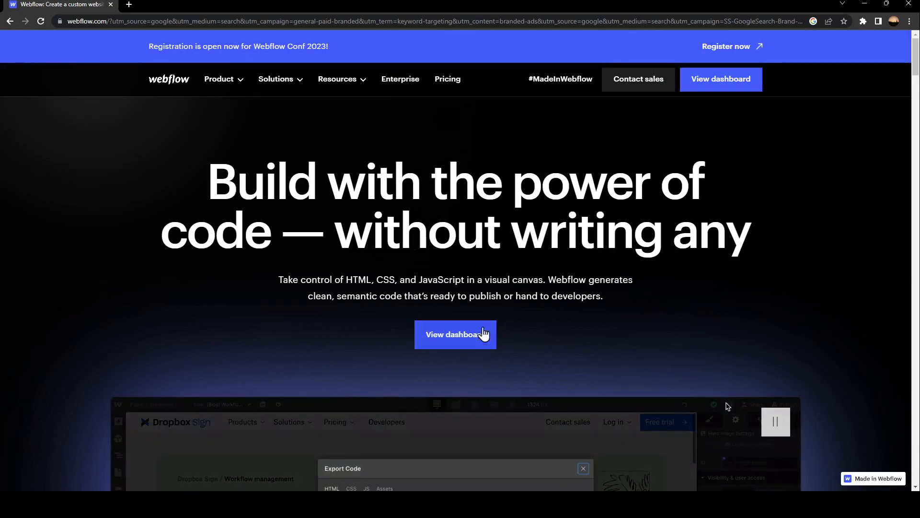
mouse_move(552, 475)
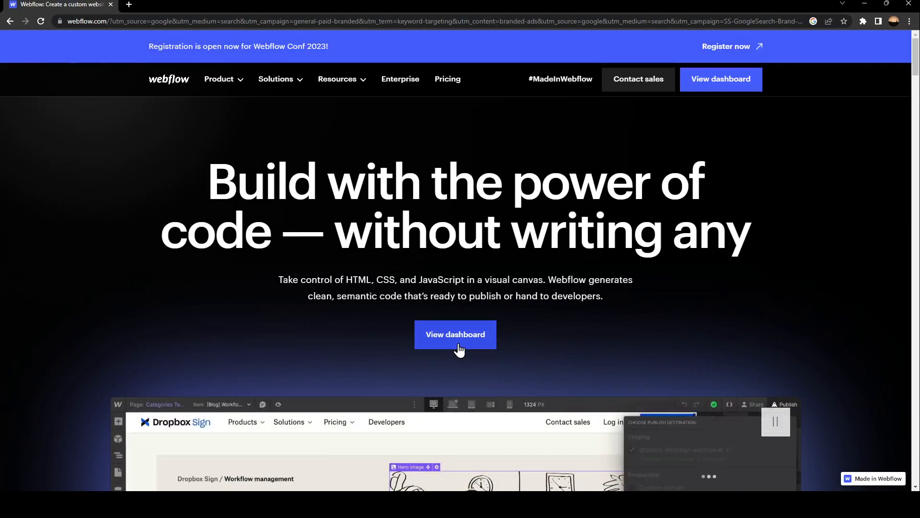
Open the workspace Sites dashboard from the Webflow homepage
click(455, 334)
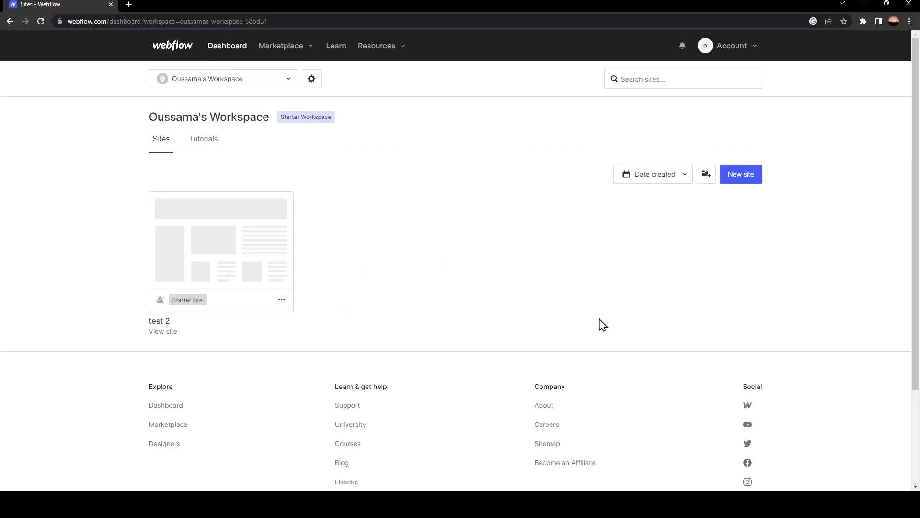
mouse_move(309, 316)
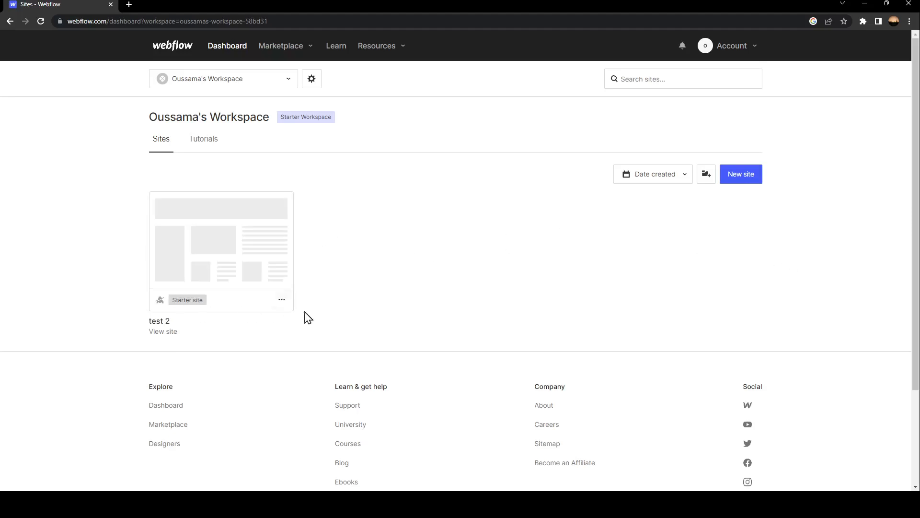
mouse_move(590, 271)
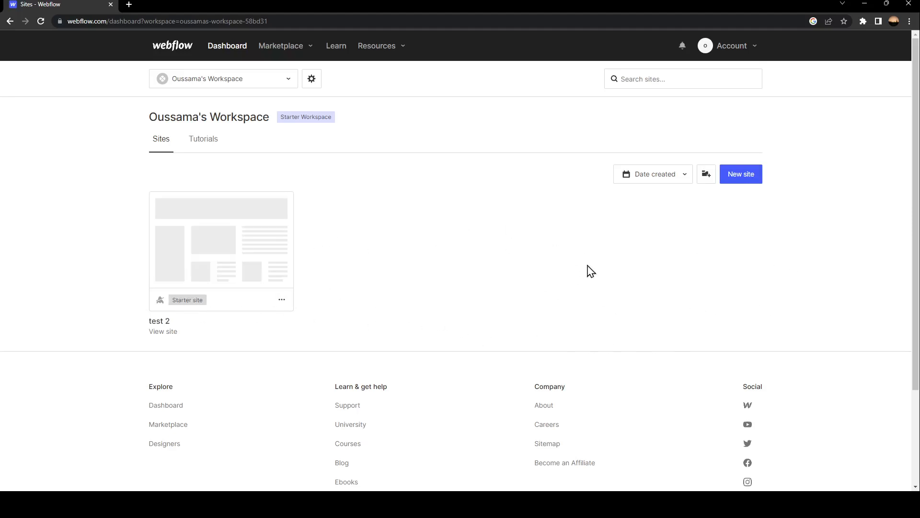
mouse_move(400, 238)
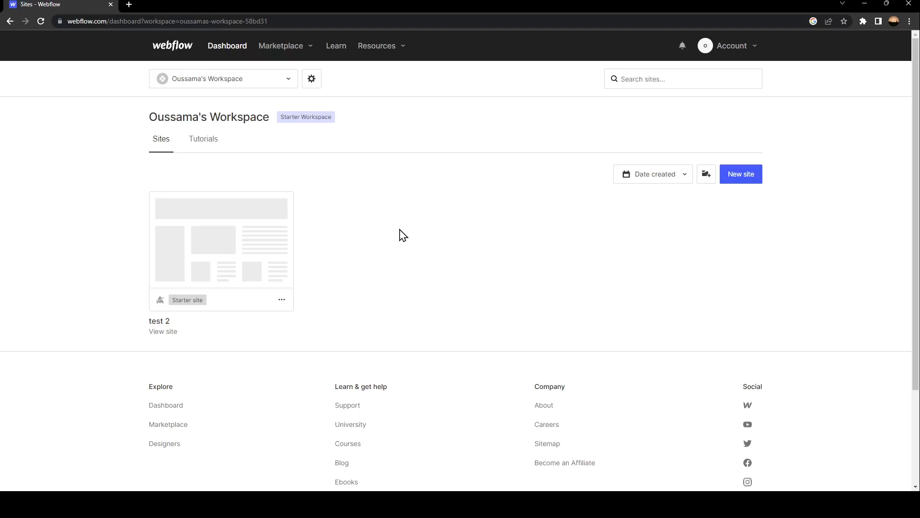
mouse_move(239, 182)
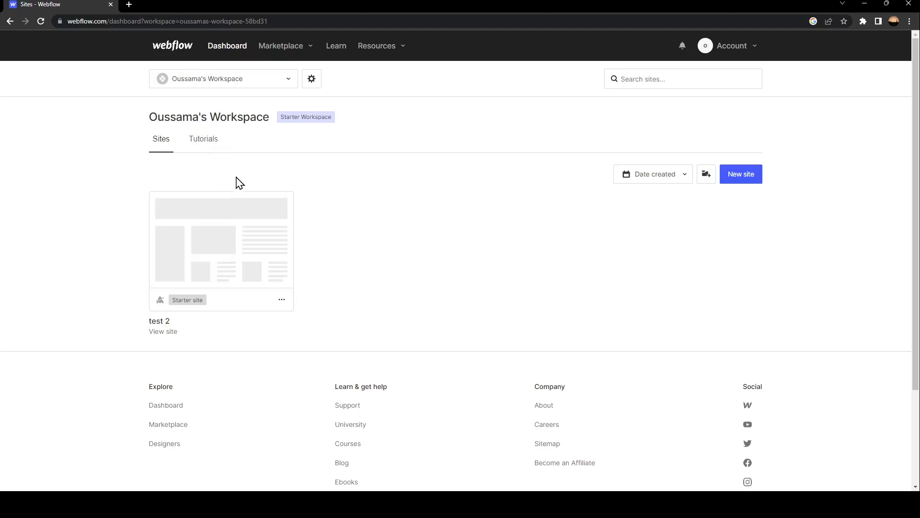
mouse_move(231, 159)
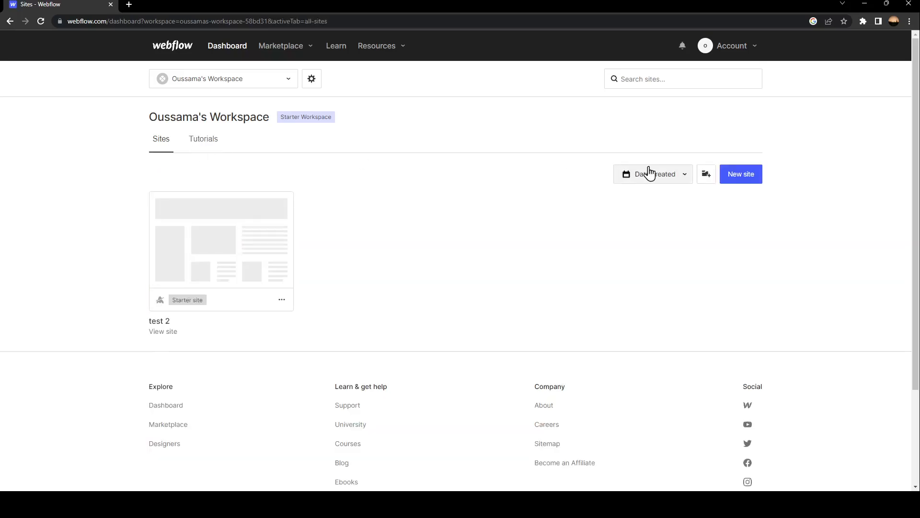
Check site ordering options, keep date order, and open test 2 in the Designer
click(651, 173)
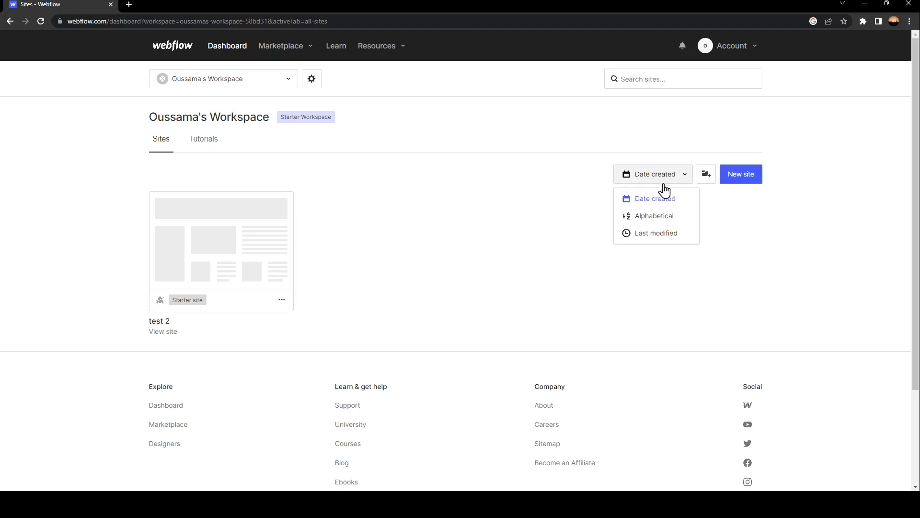
mouse_move(654, 233)
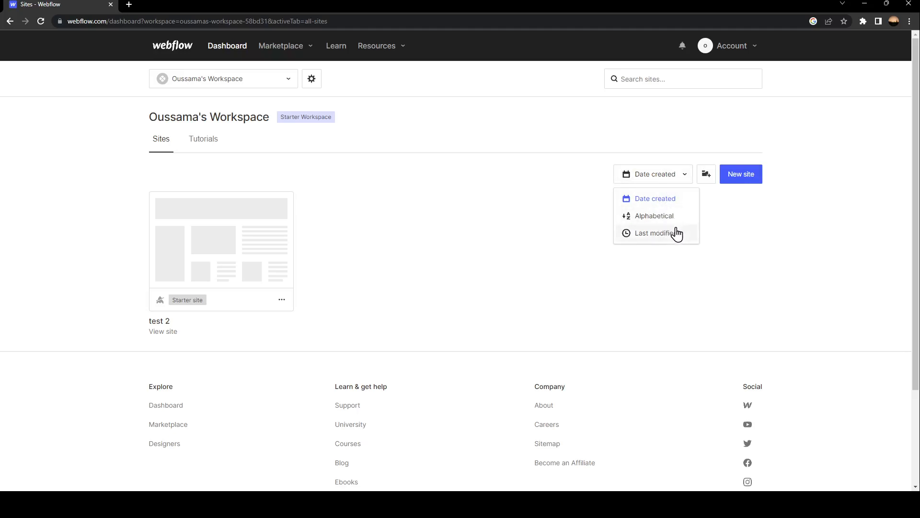
click(706, 173)
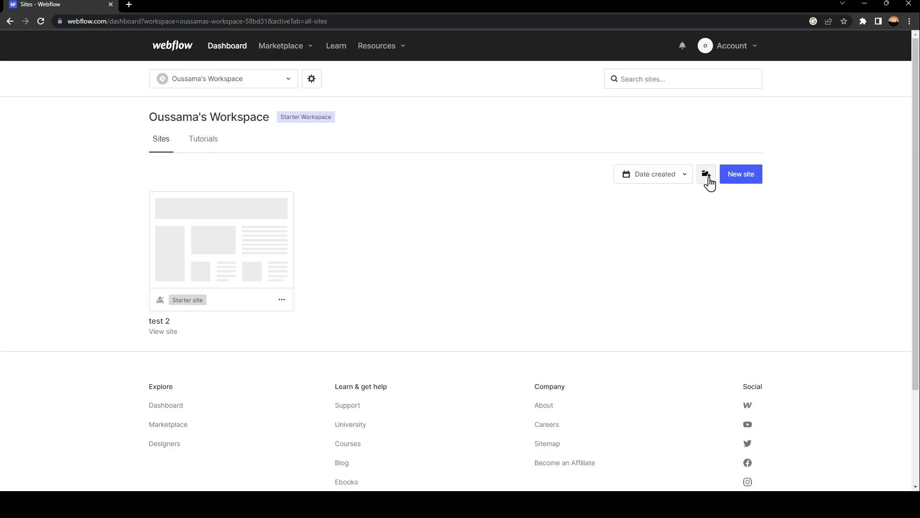
mouse_move(740, 193)
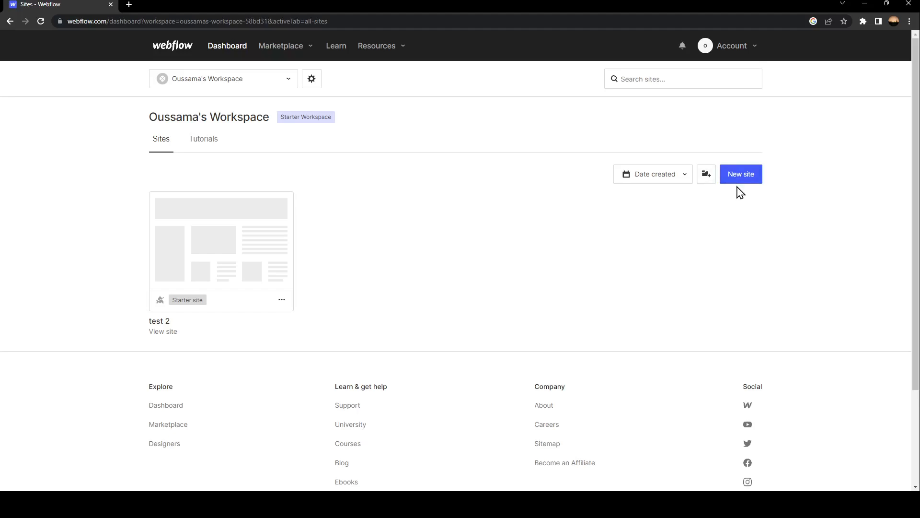
mouse_move(244, 210)
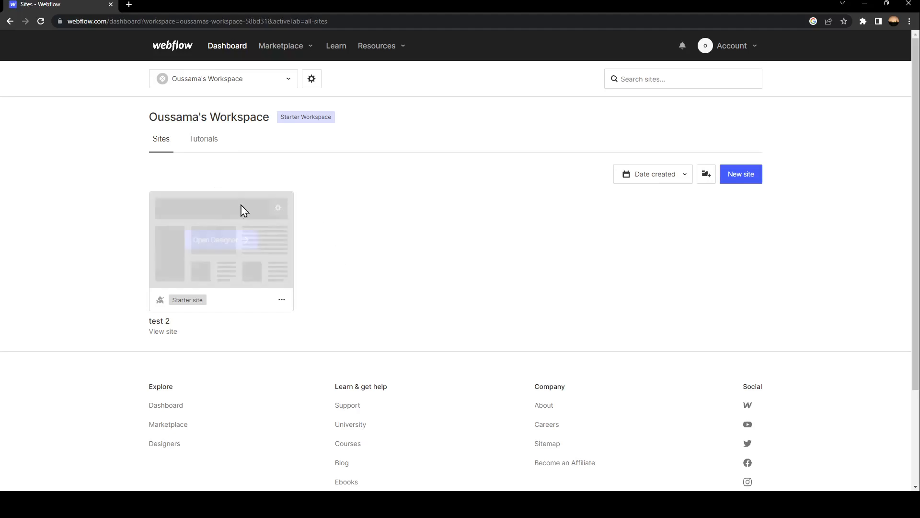
mouse_move(247, 274)
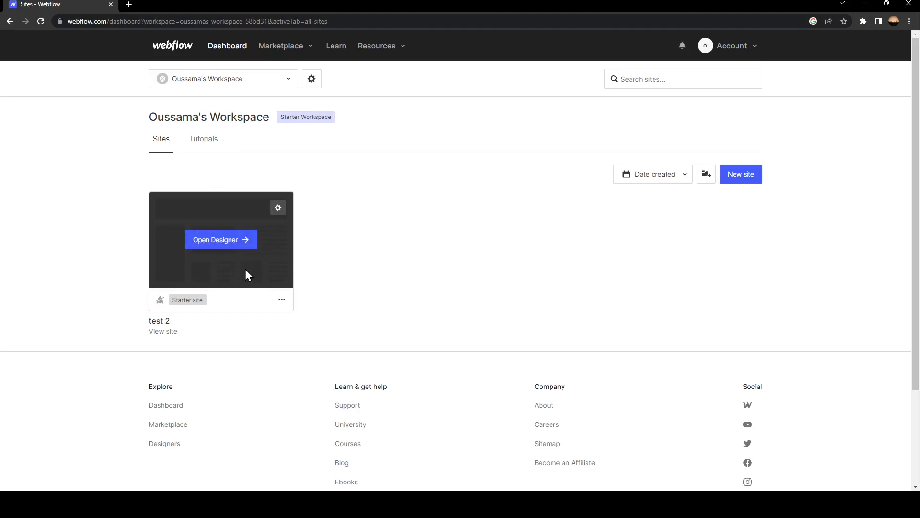
mouse_move(267, 262)
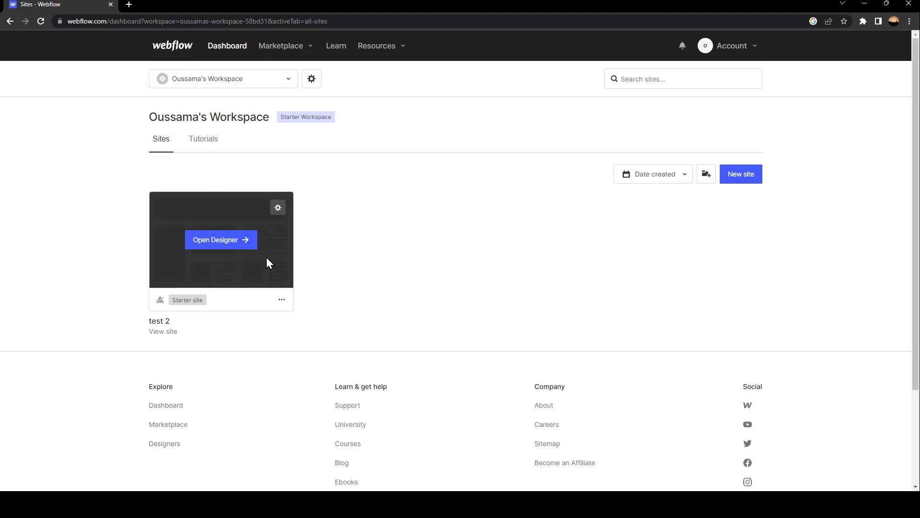
mouse_move(382, 254)
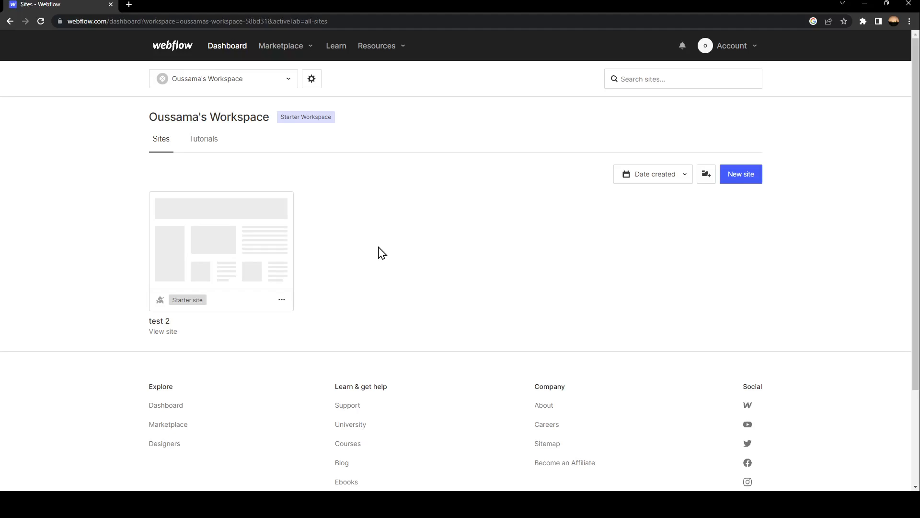
mouse_move(259, 214)
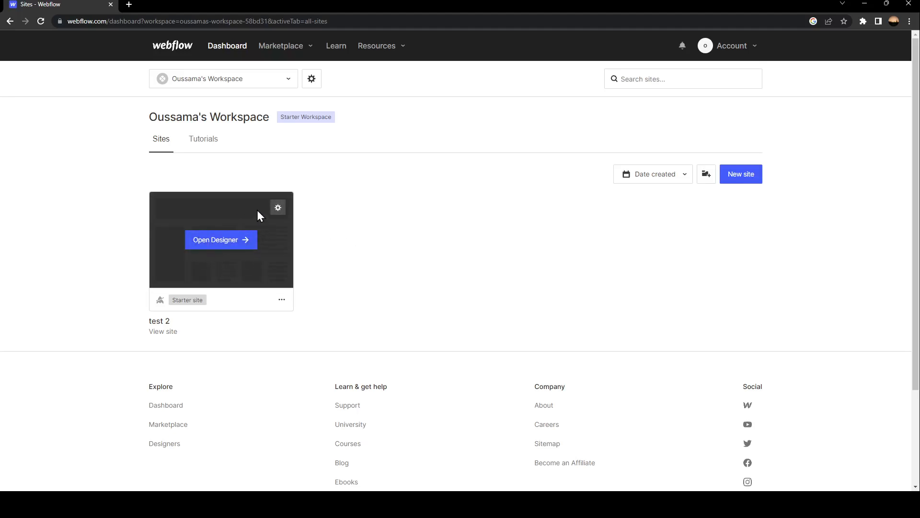
click(215, 240)
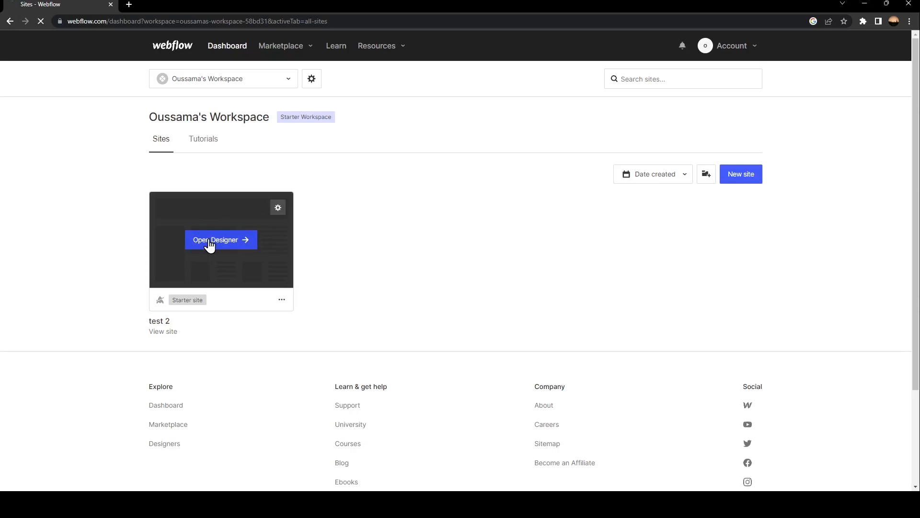
Launch the Designer for test 2 and let its Home page load
click(220, 240)
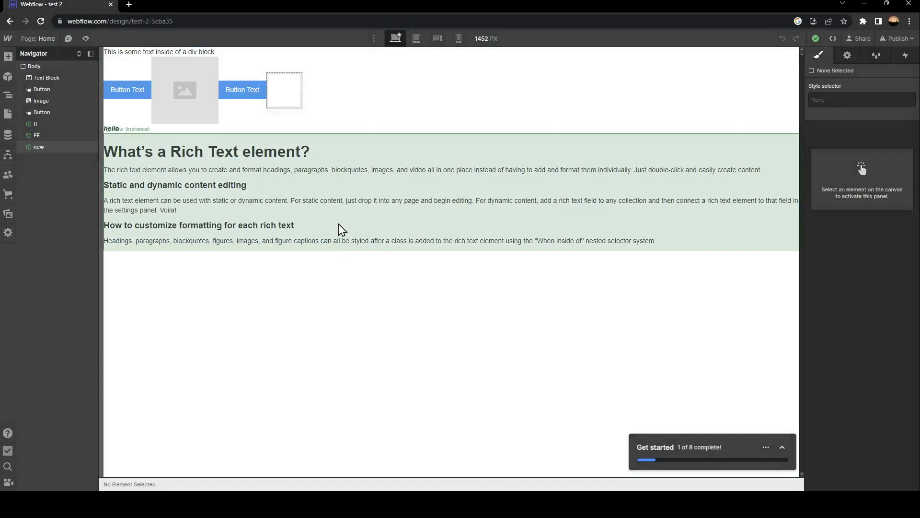
mouse_move(345, 227)
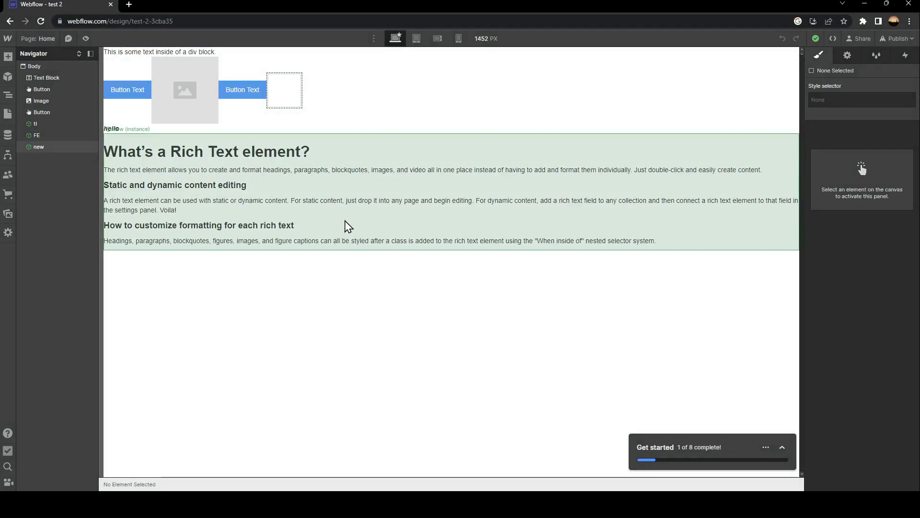
mouse_move(449, 169)
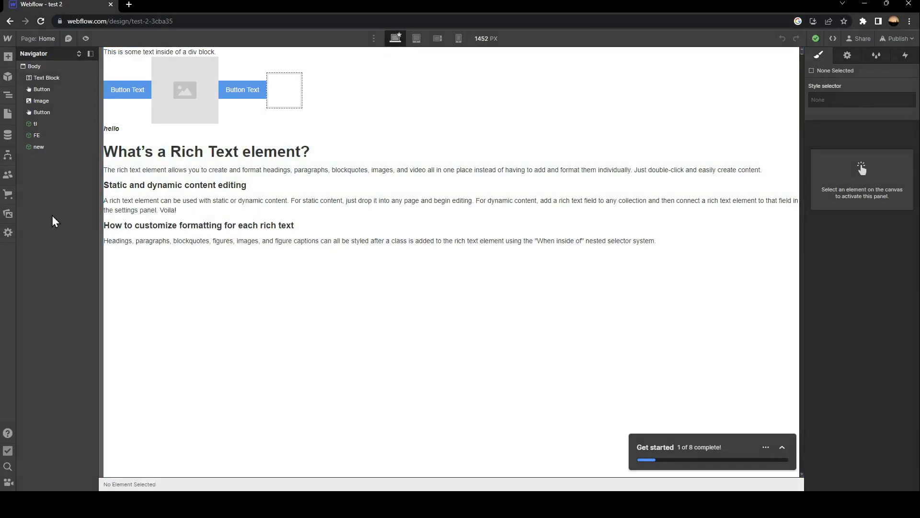
mouse_move(42, 88)
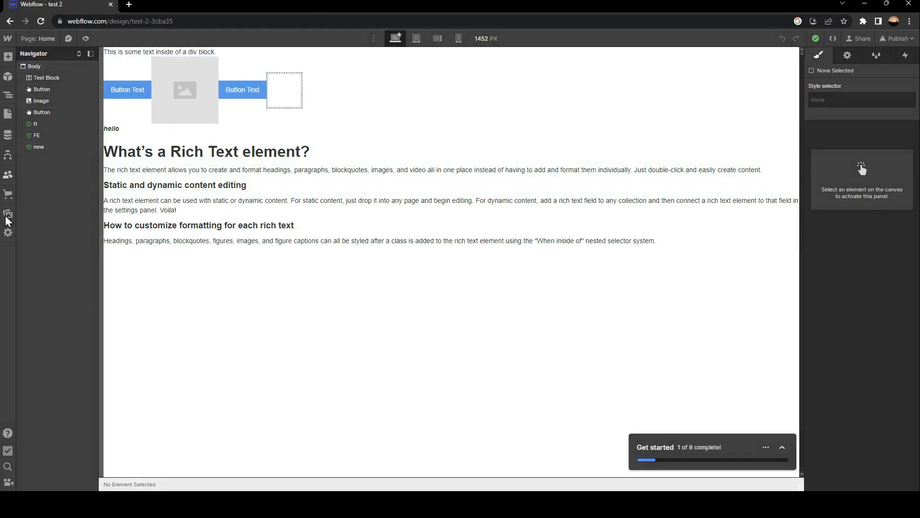
mouse_move(36, 135)
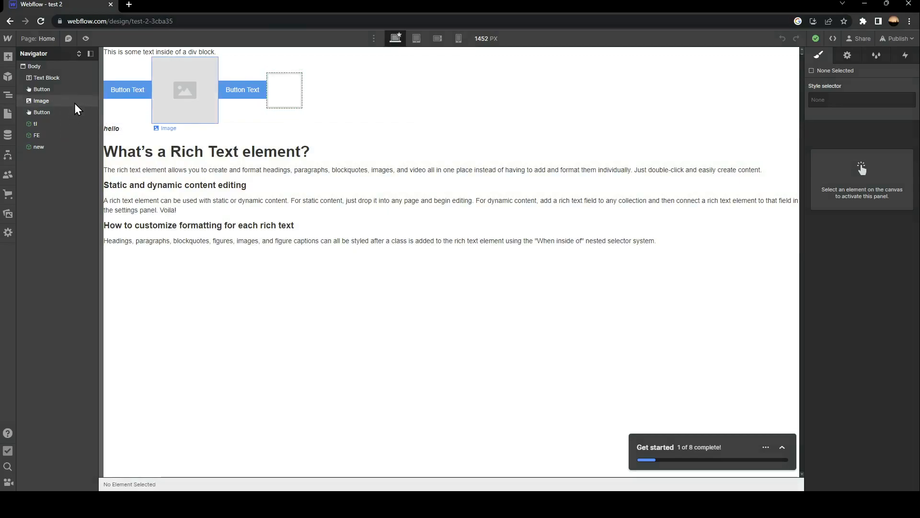
Select the Image element and create a component from it named 'hu'
click(41, 100)
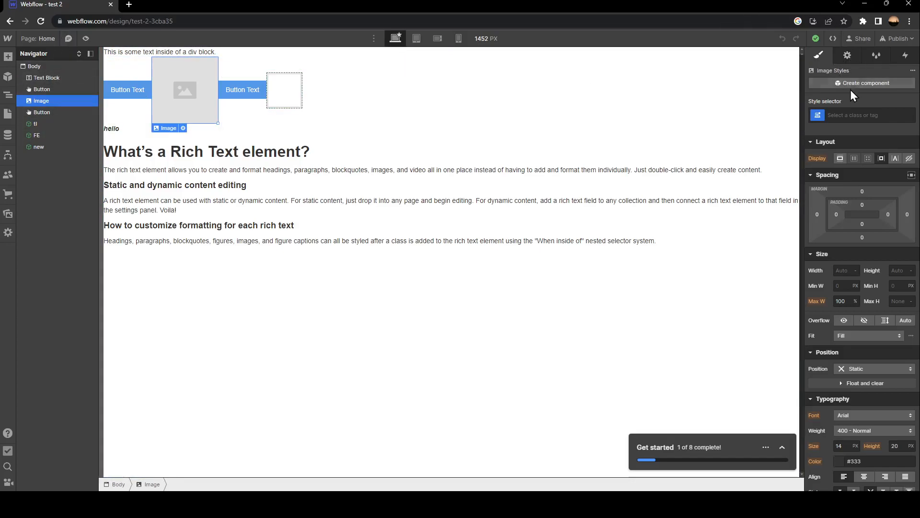
click(864, 83)
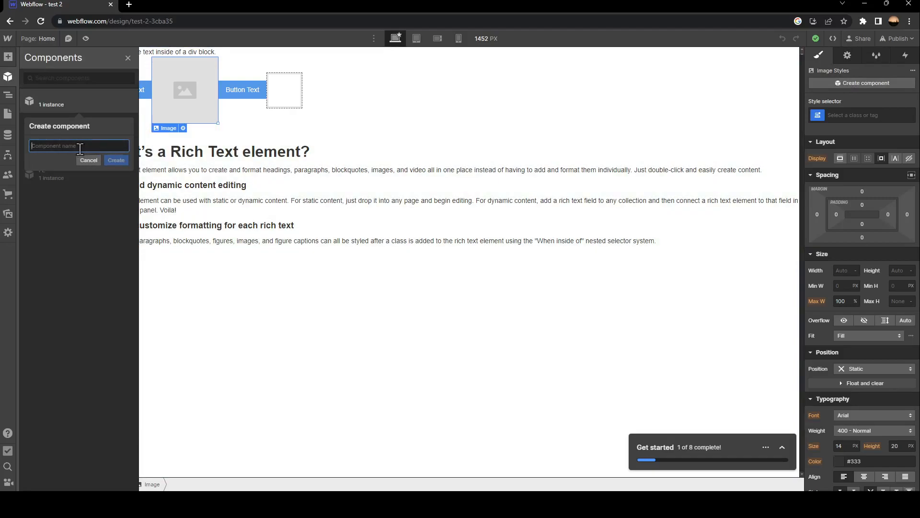
text(hu)
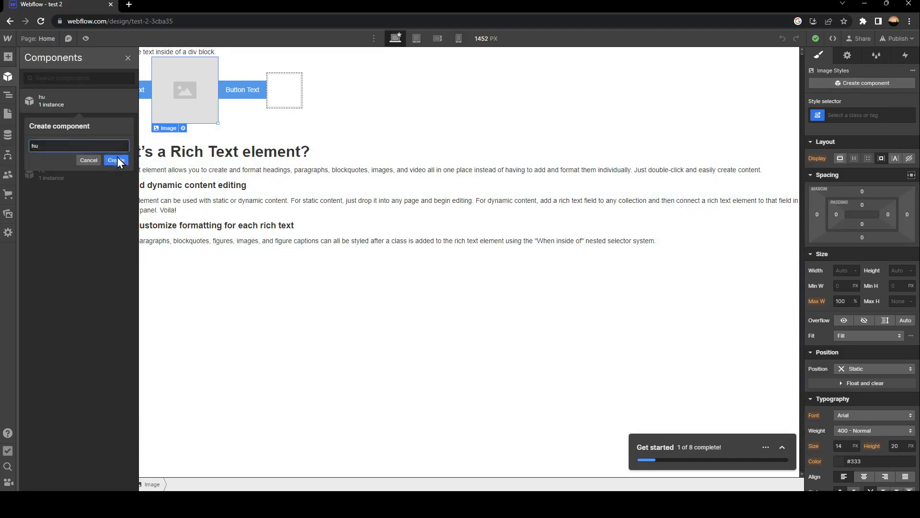
click(116, 159)
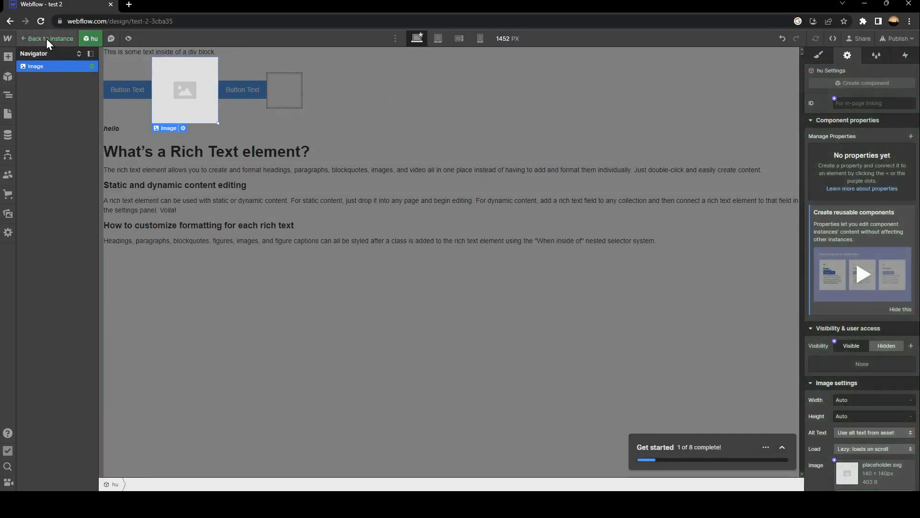
Return to the page, then scroll the hu Settings panel to Image settings
click(51, 38)
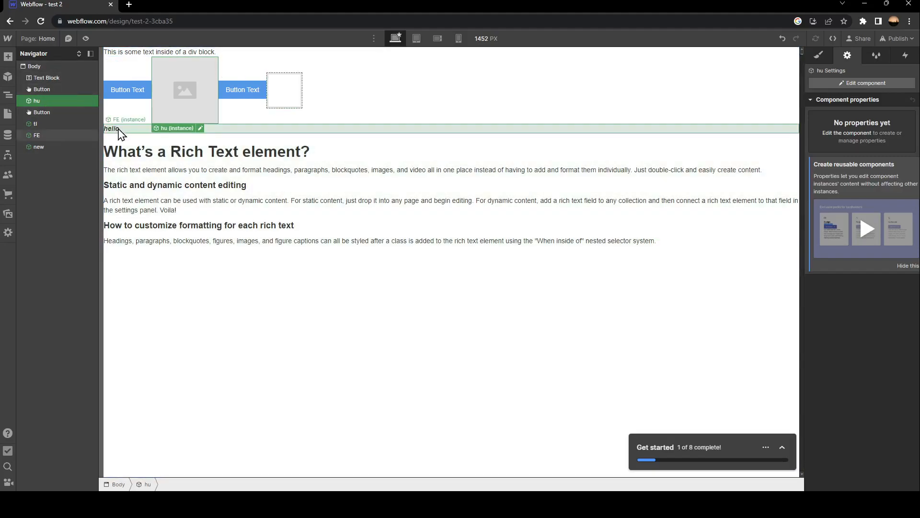
mouse_move(222, 131)
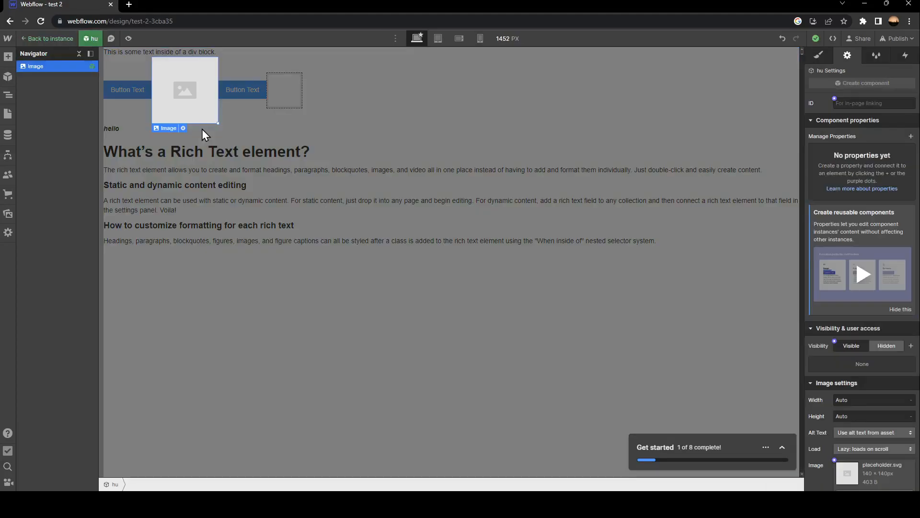
mouse_move(368, 77)
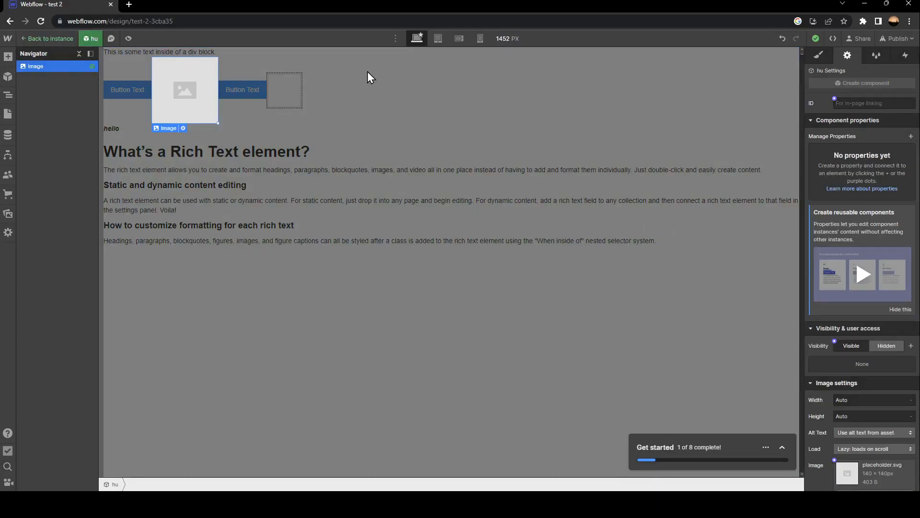
mouse_move(361, 82)
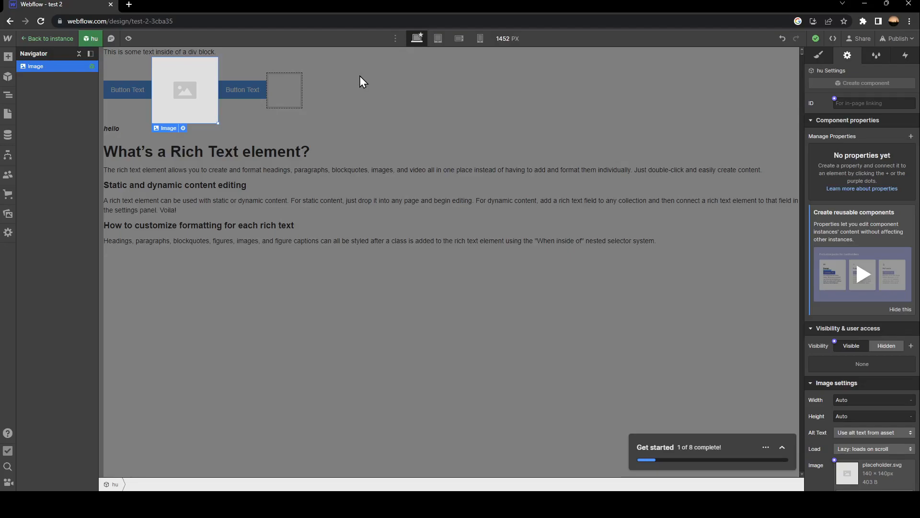
mouse_move(891, 214)
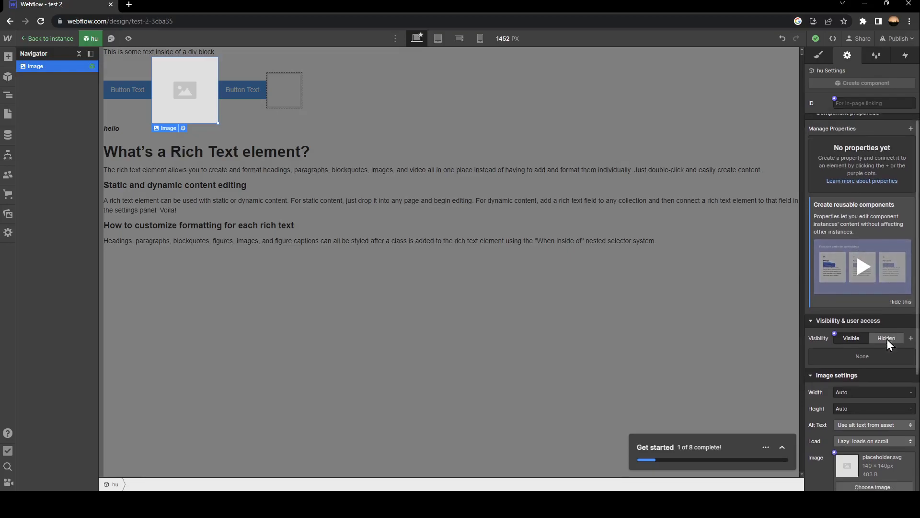
scroll(down, 3)
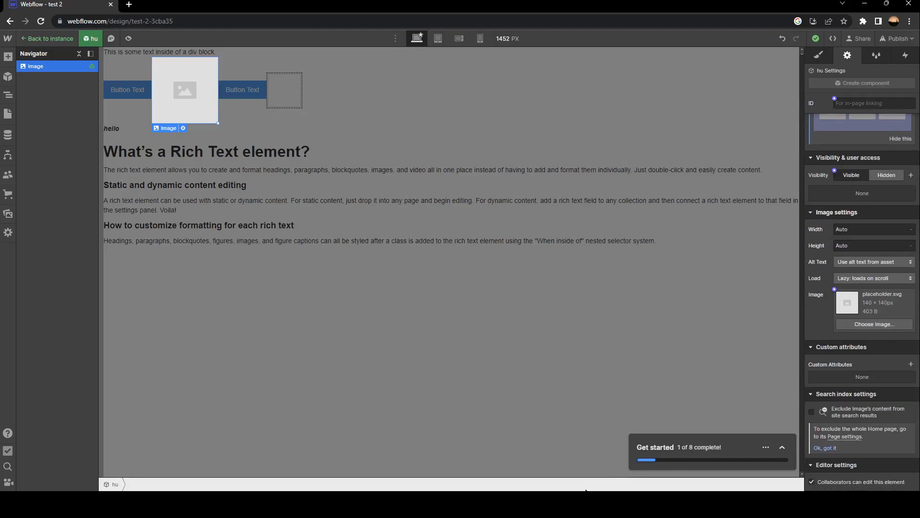